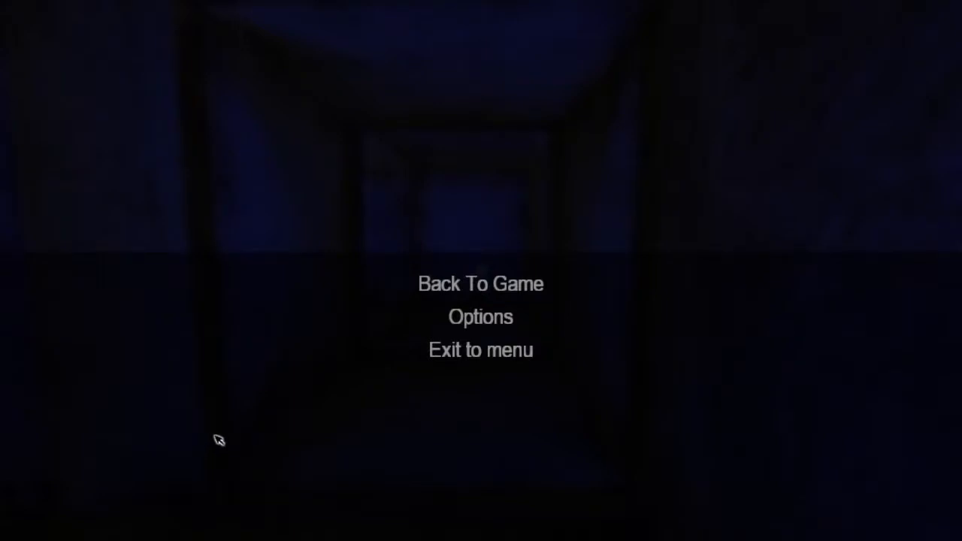
pyautogui.click(480, 283)
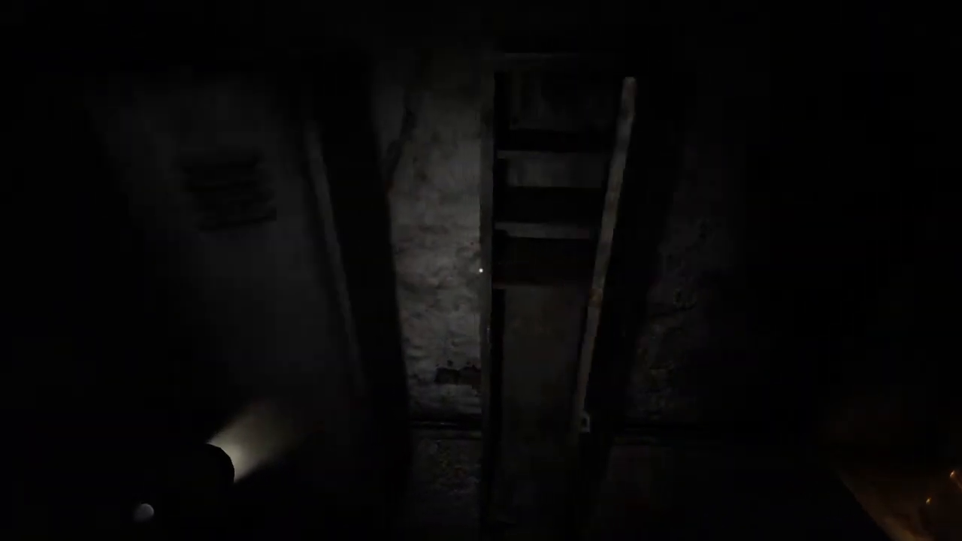
pyautogui.moveTo(481, 270)
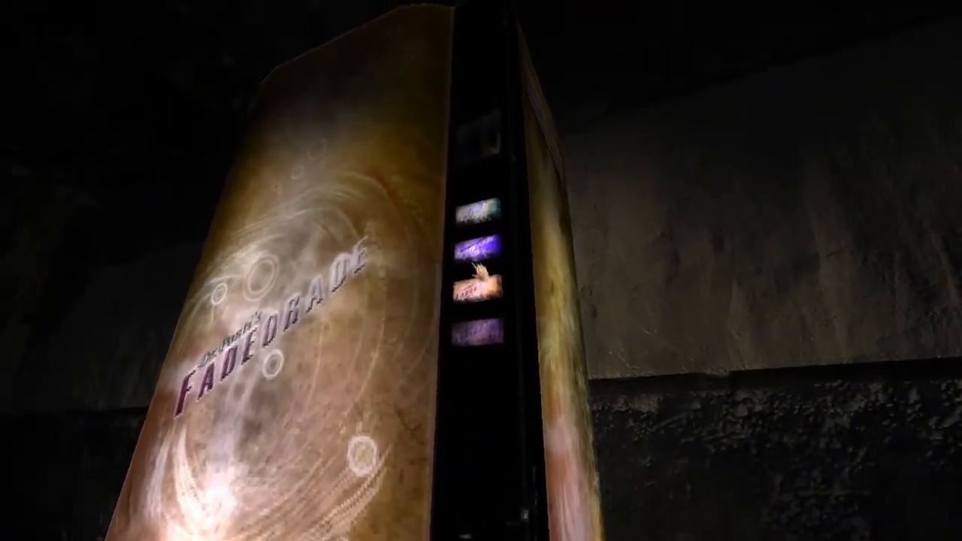
pyautogui.moveTo(481, 271)
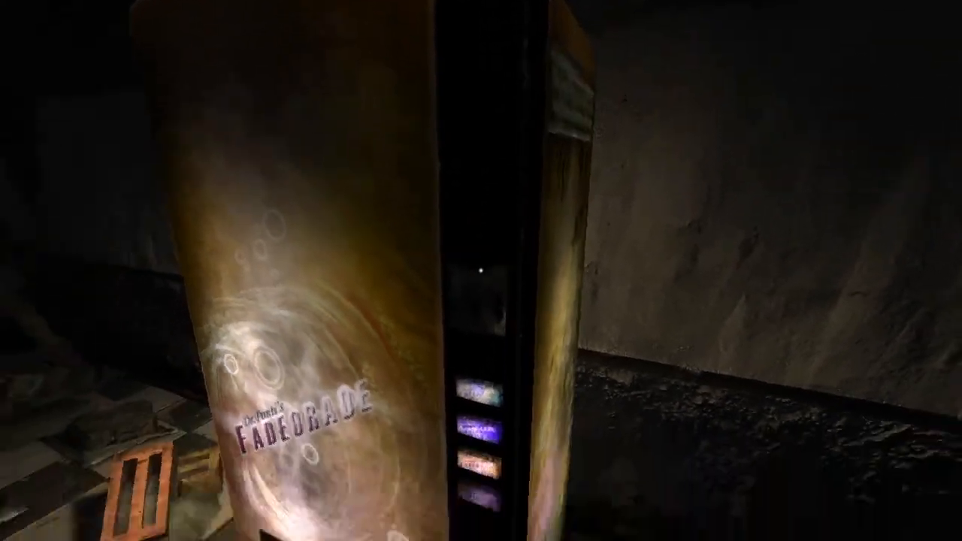
pyautogui.moveTo(481, 270)
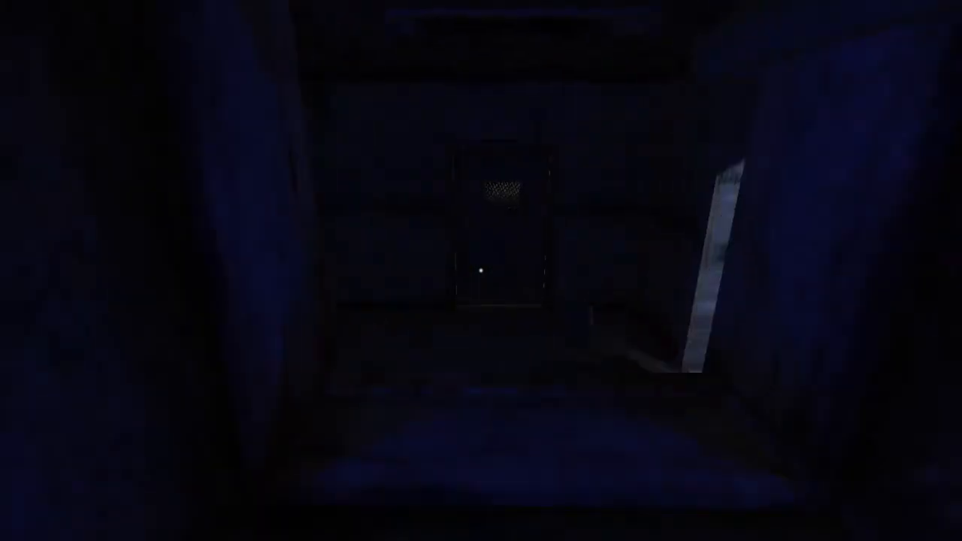
pyautogui.moveTo(481, 271)
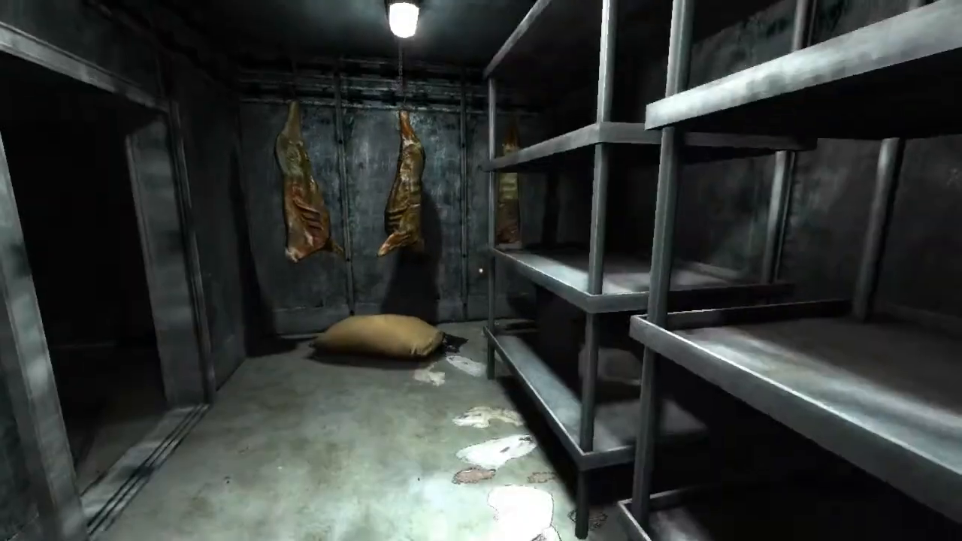
pyautogui.moveTo(481, 270)
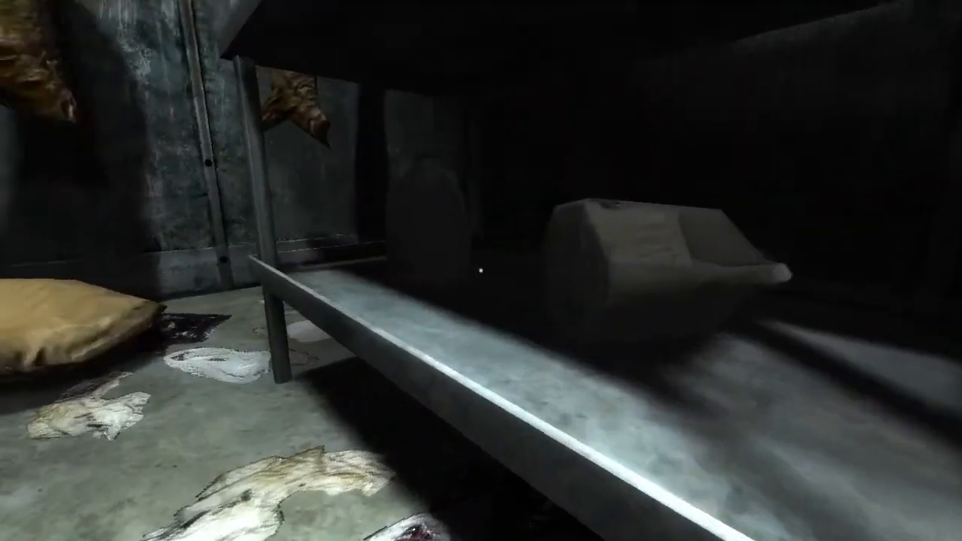
pyautogui.moveTo(480, 271)
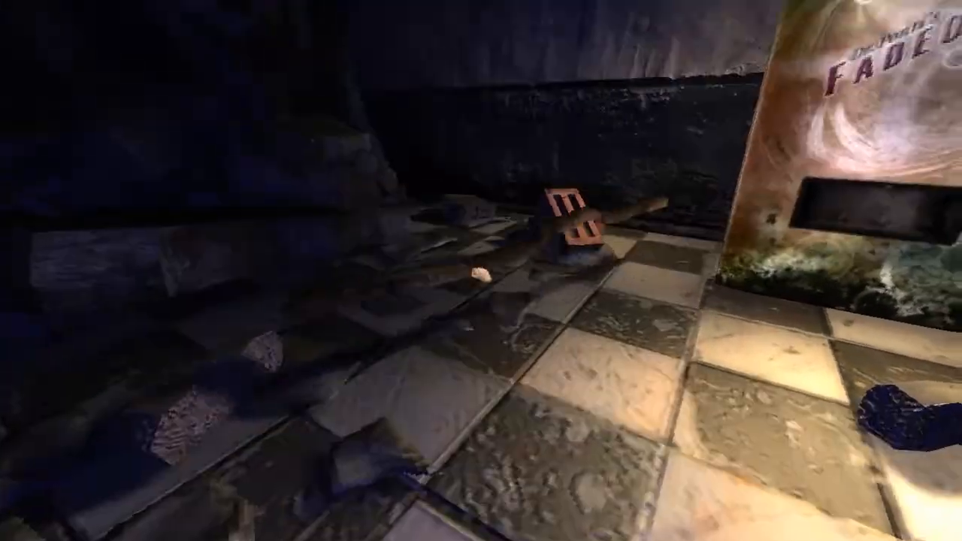
pyautogui.moveTo(481, 271)
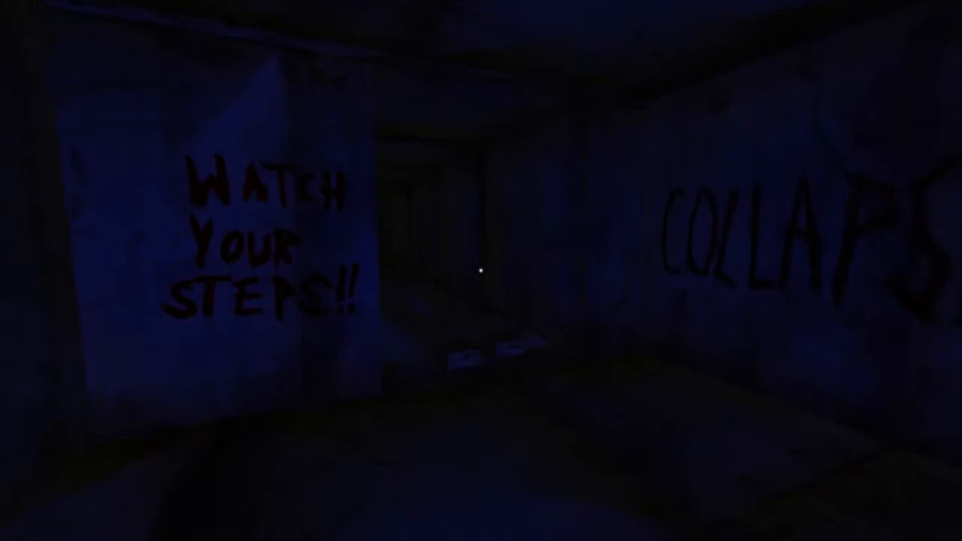
pyautogui.press('tab')
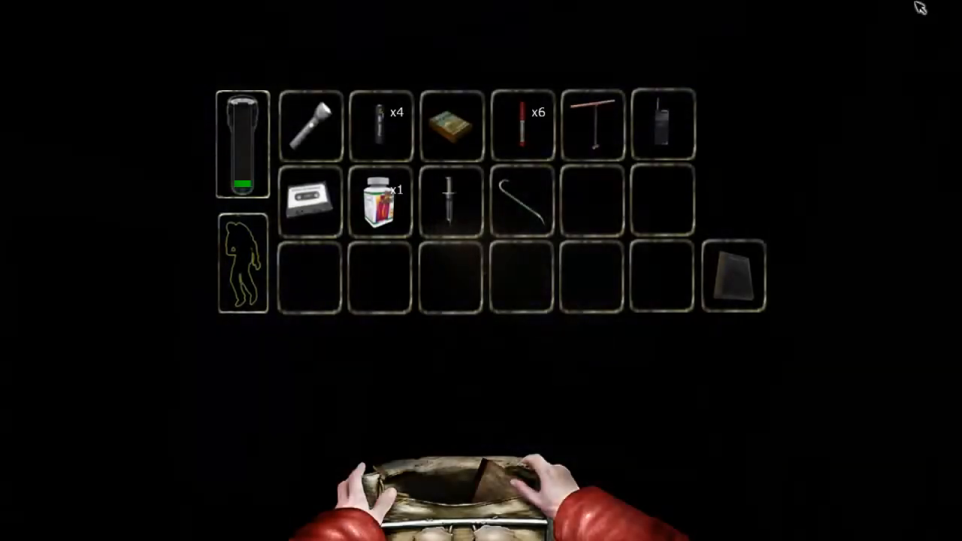
pyautogui.click(451, 203)
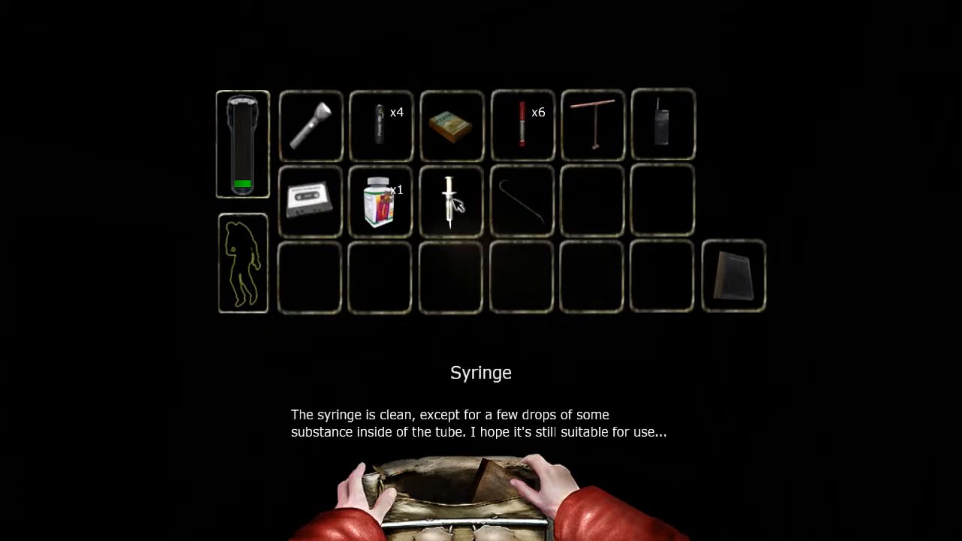
pyautogui.click(310, 200)
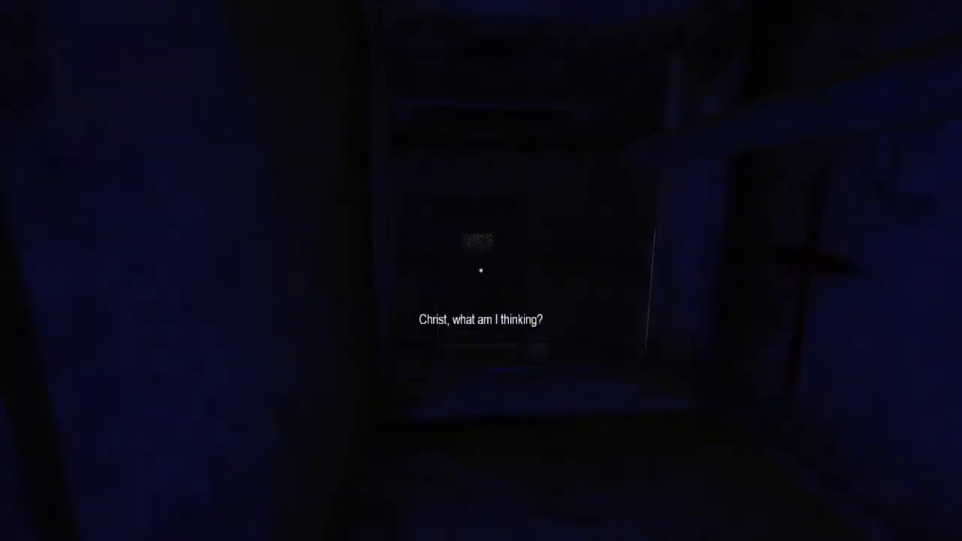
pyautogui.moveTo(481, 270)
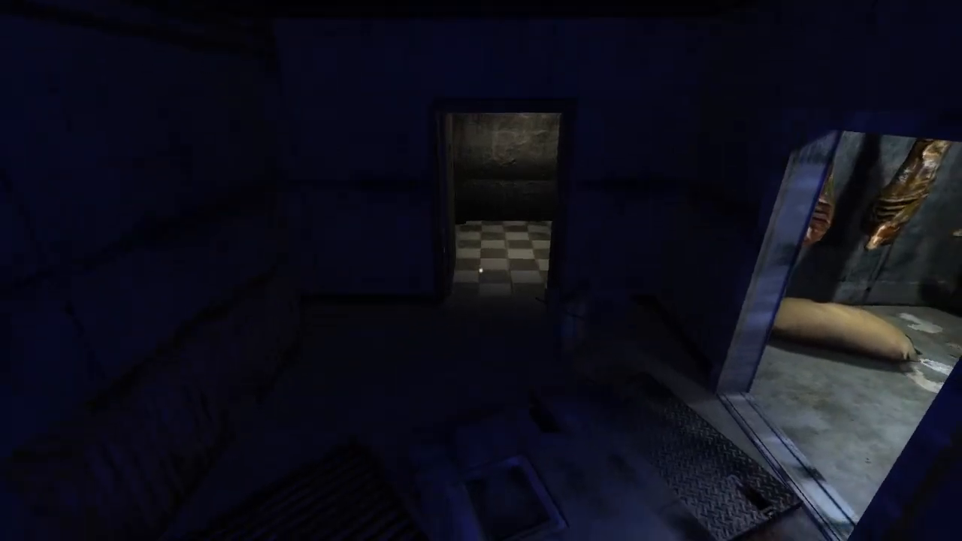
pyautogui.moveTo(481, 271)
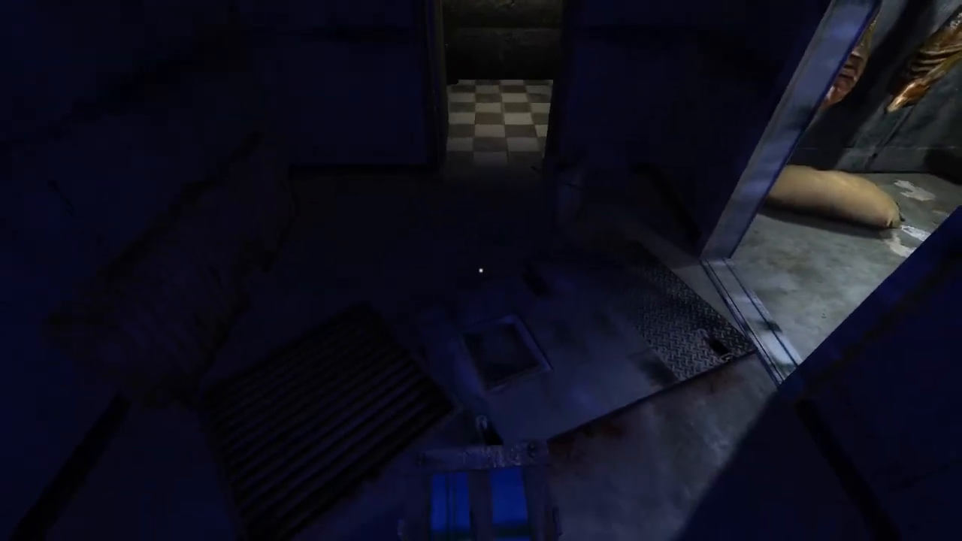
pyautogui.moveTo(481, 270)
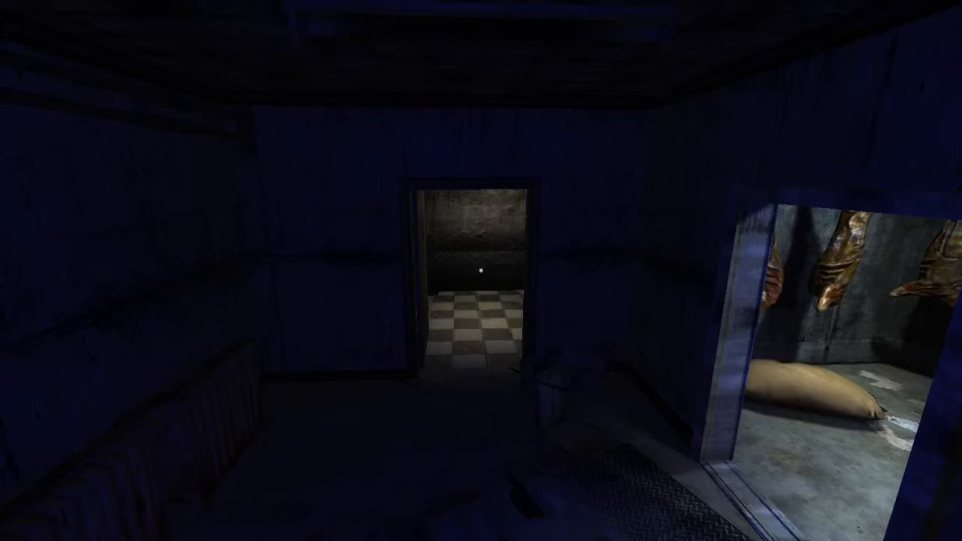
pyautogui.moveTo(481, 270)
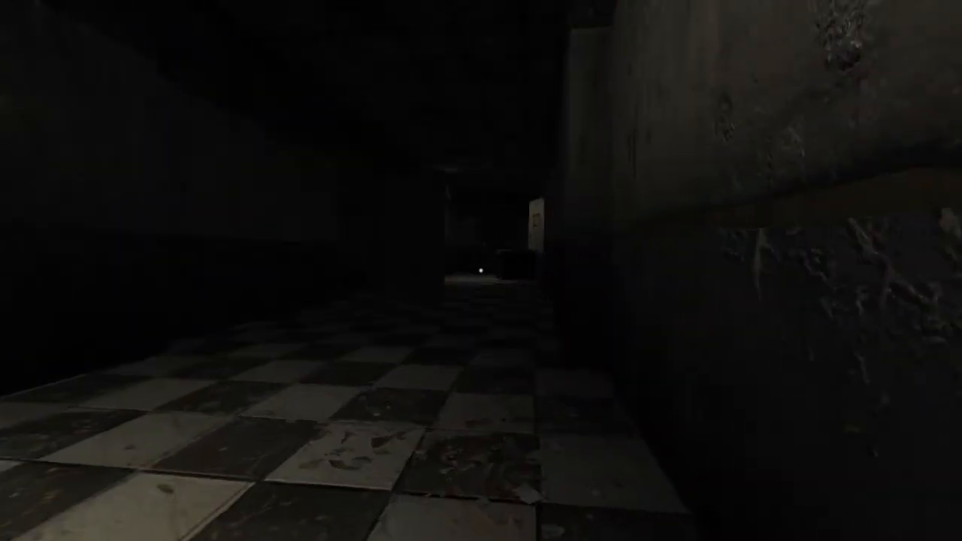
pyautogui.press('w')
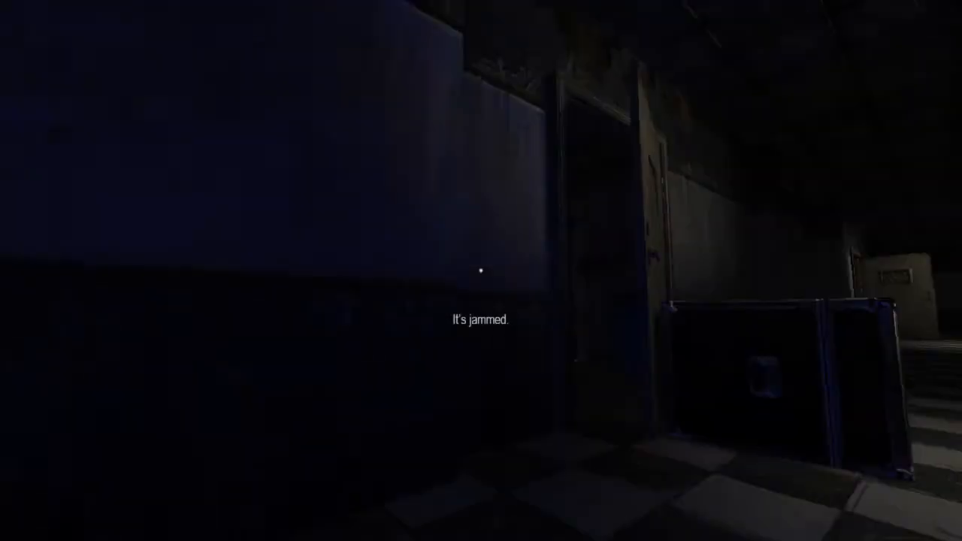
pyautogui.moveTo(481, 271)
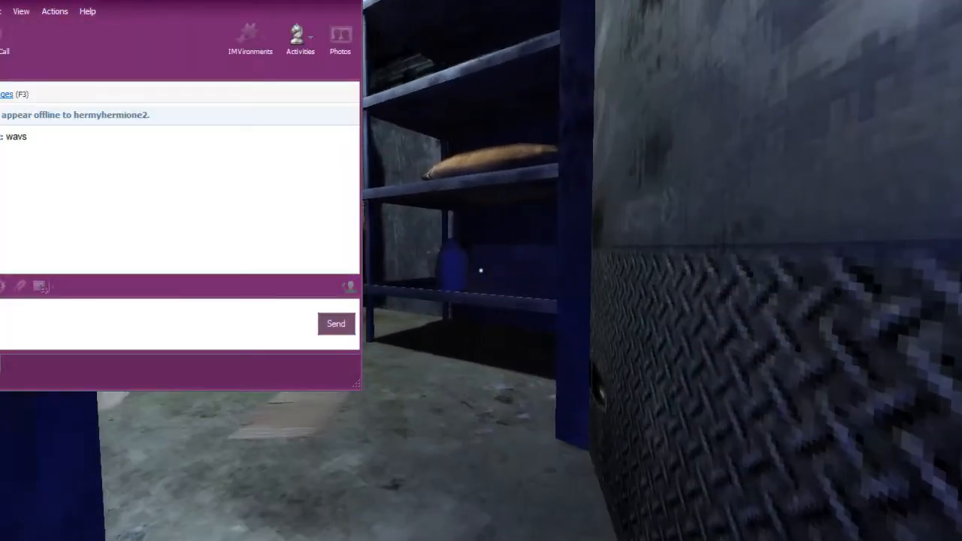
pyautogui.press('Escape')
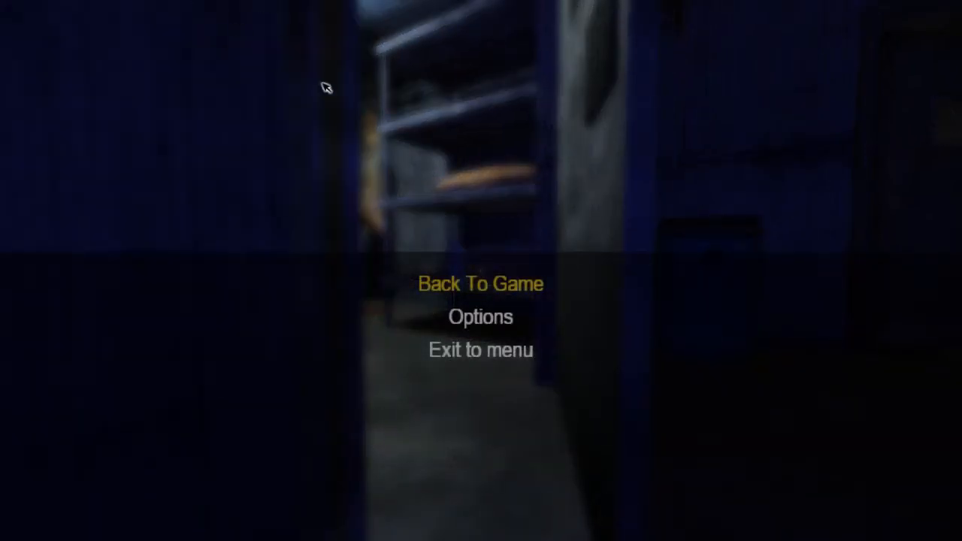
pyautogui.moveTo(278, 190)
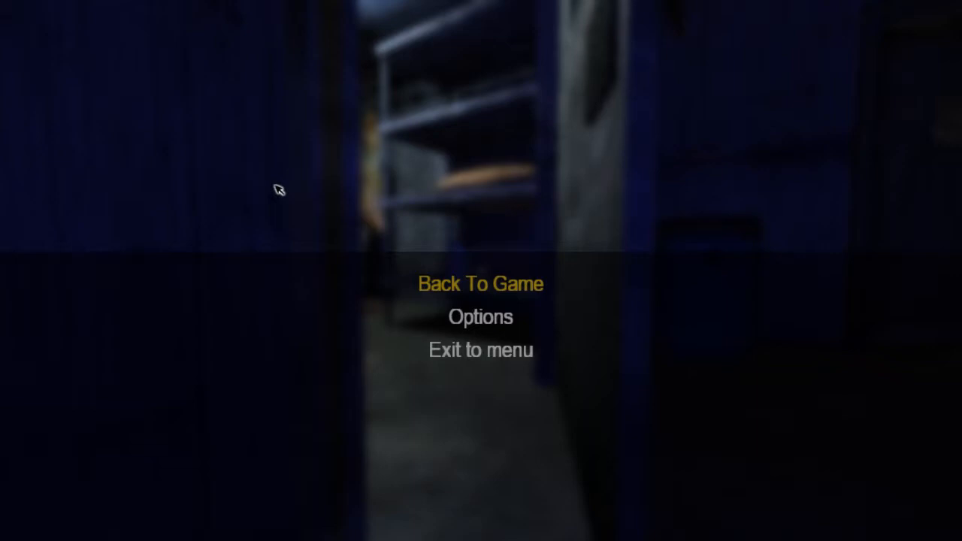
pyautogui.moveTo(204, 215)
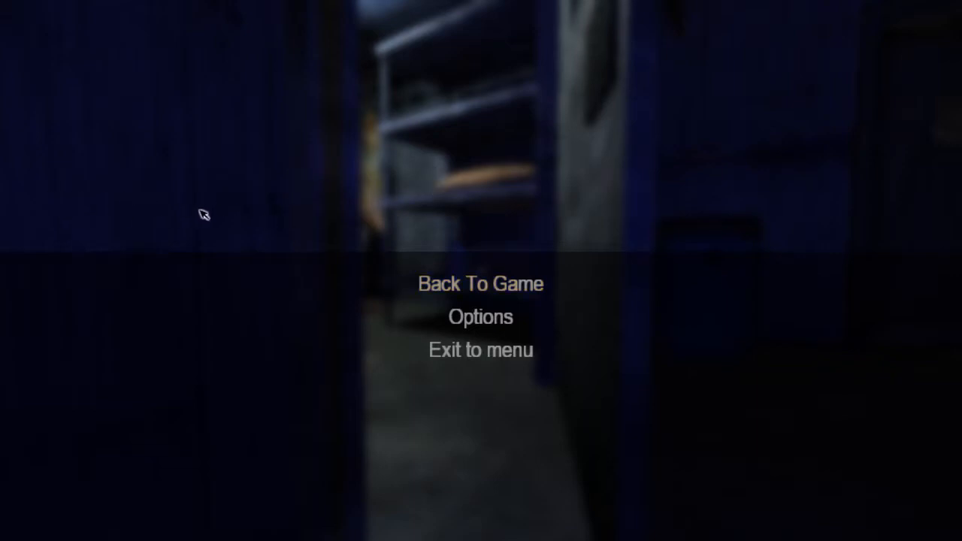
pyautogui.click(480, 283)
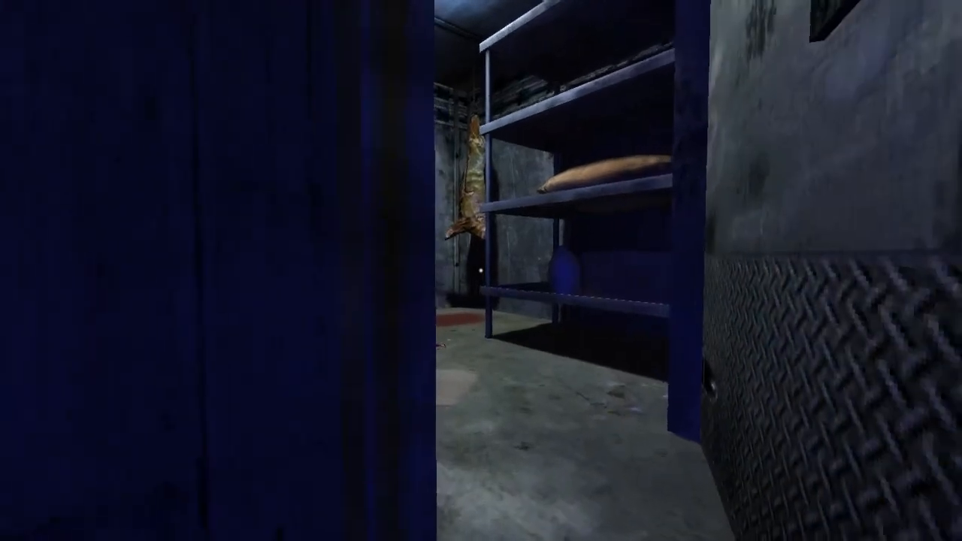
pyautogui.press('Escape')
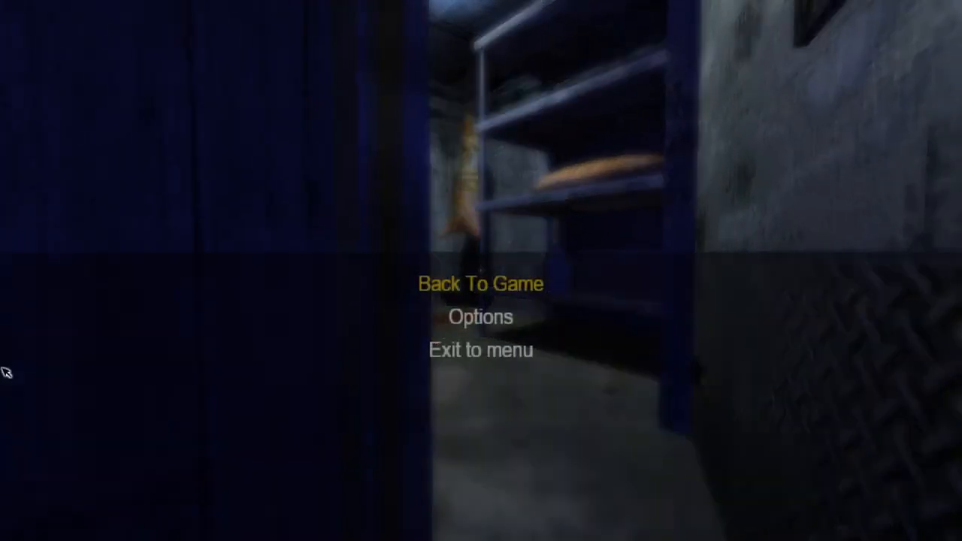
pyautogui.click(480, 284)
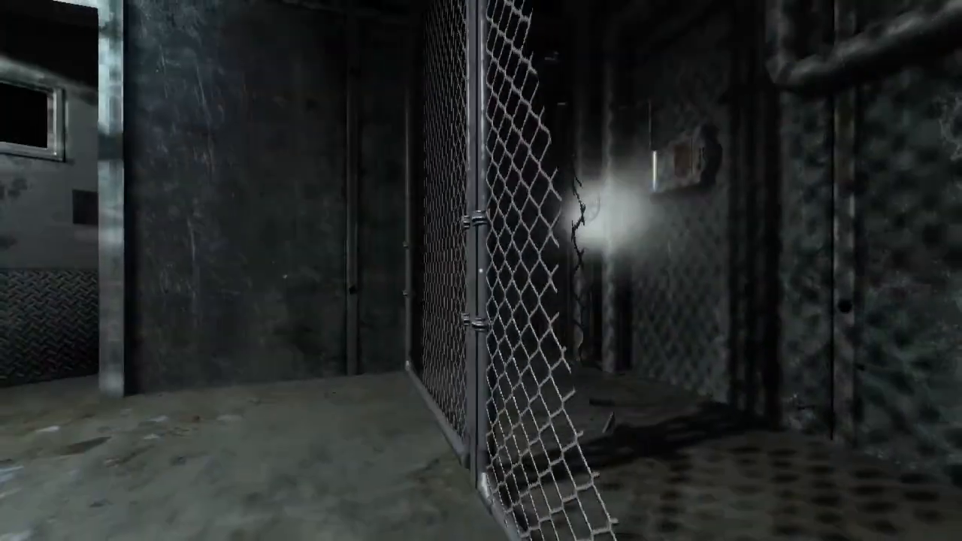
pyautogui.moveTo(481, 270)
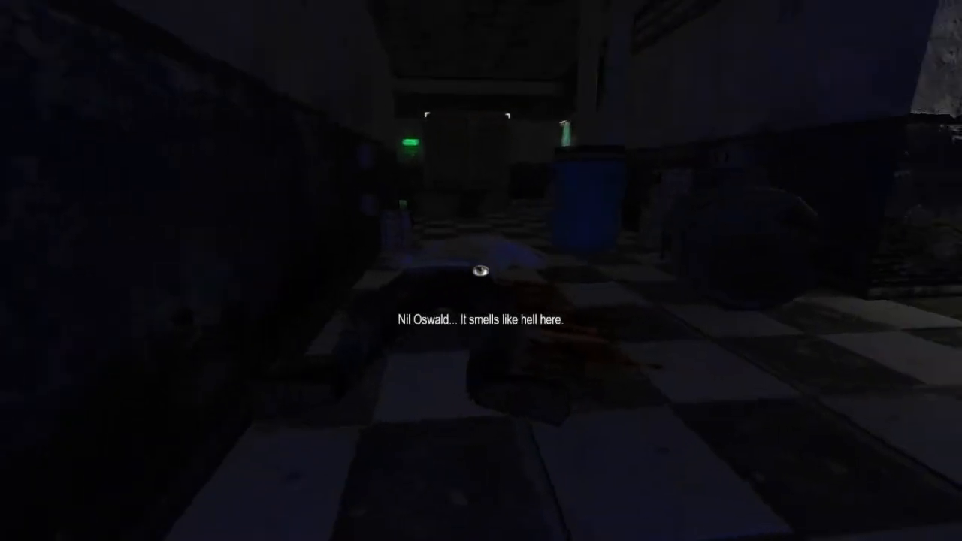
pyautogui.moveTo(481, 271)
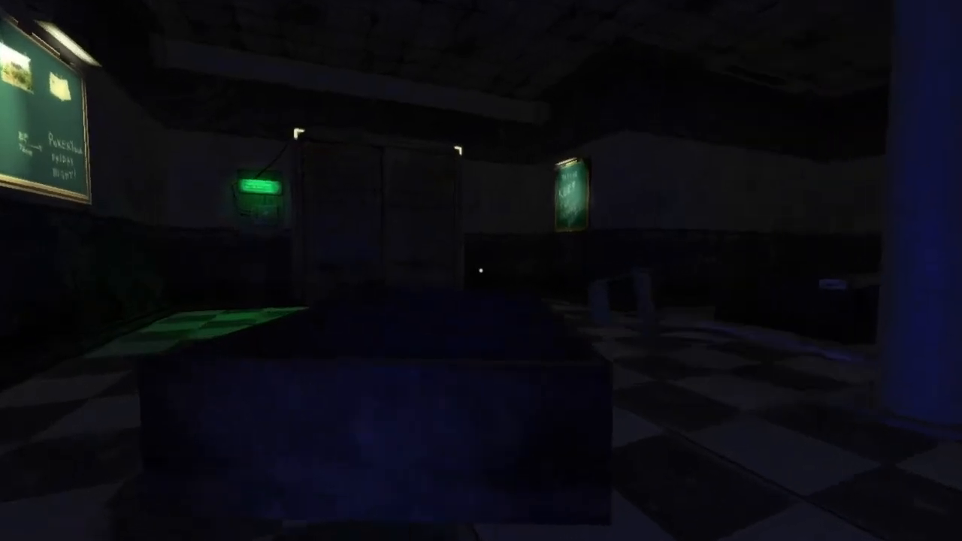
pyautogui.moveTo(481, 270)
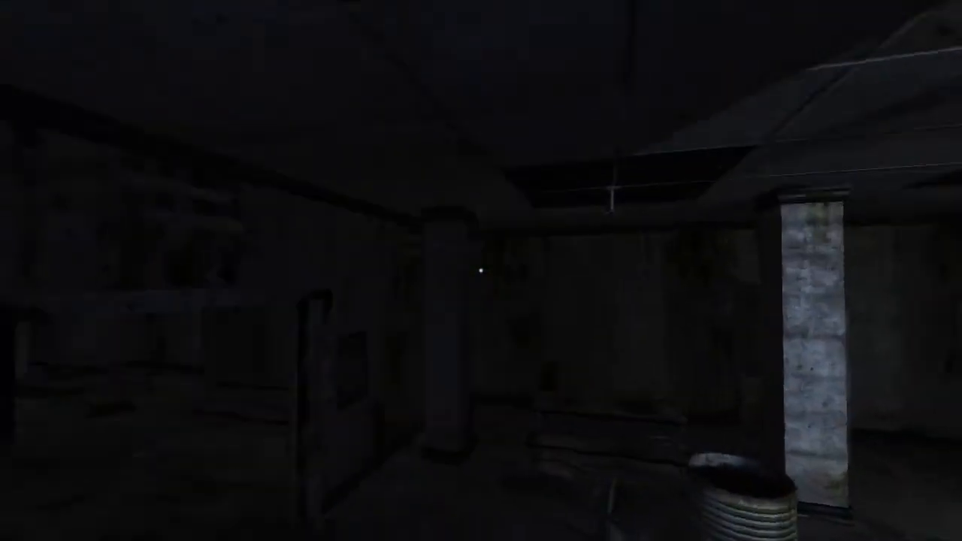
pyautogui.moveTo(481, 271)
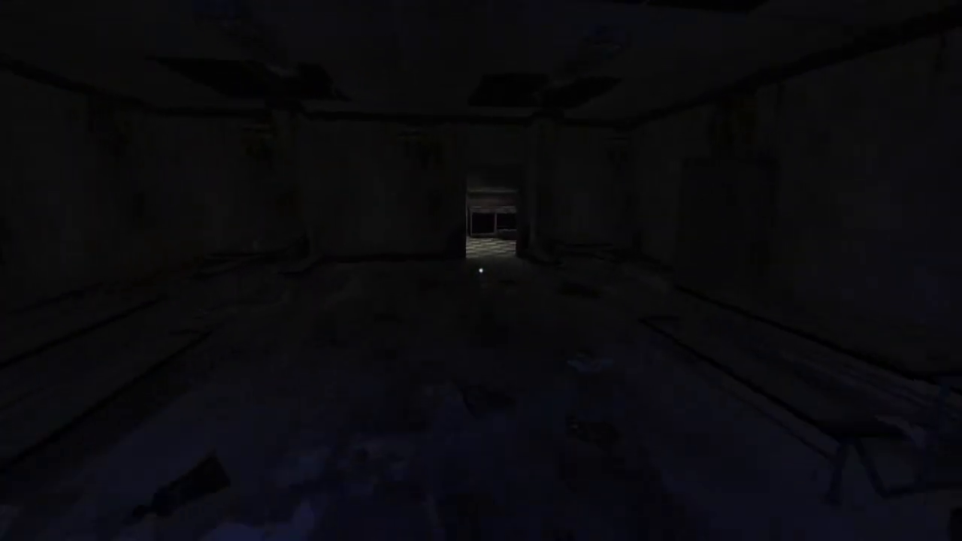
pyautogui.moveTo(481, 270)
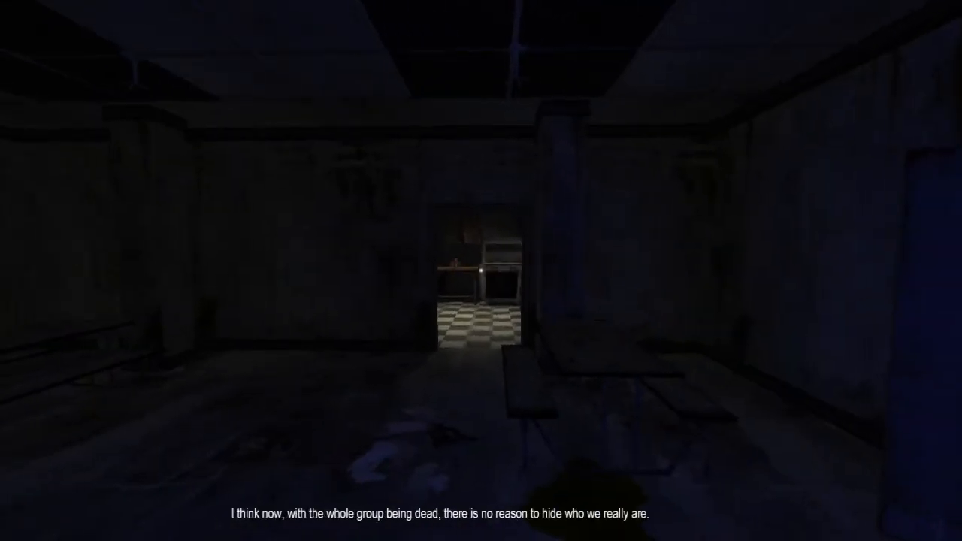
pyautogui.moveTo(481, 270)
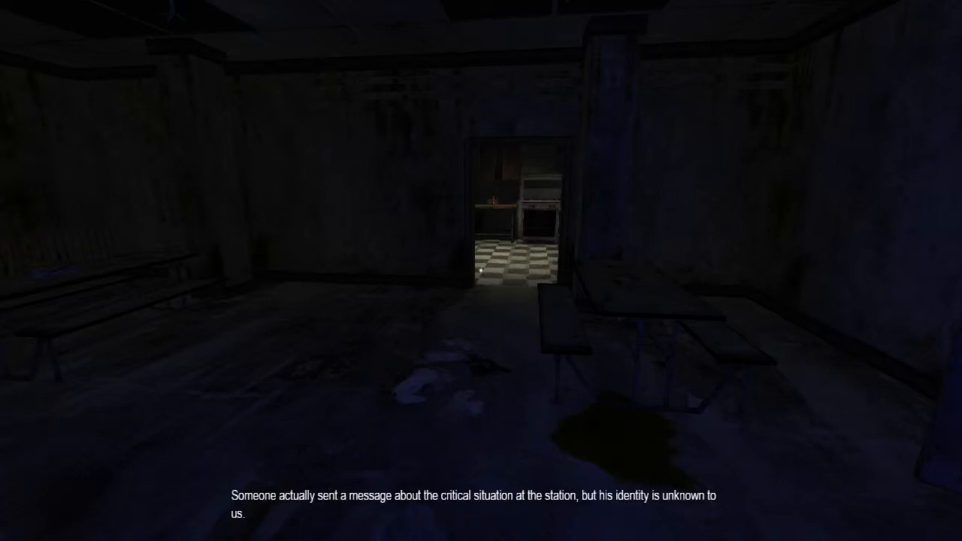
pyautogui.moveTo(480, 270)
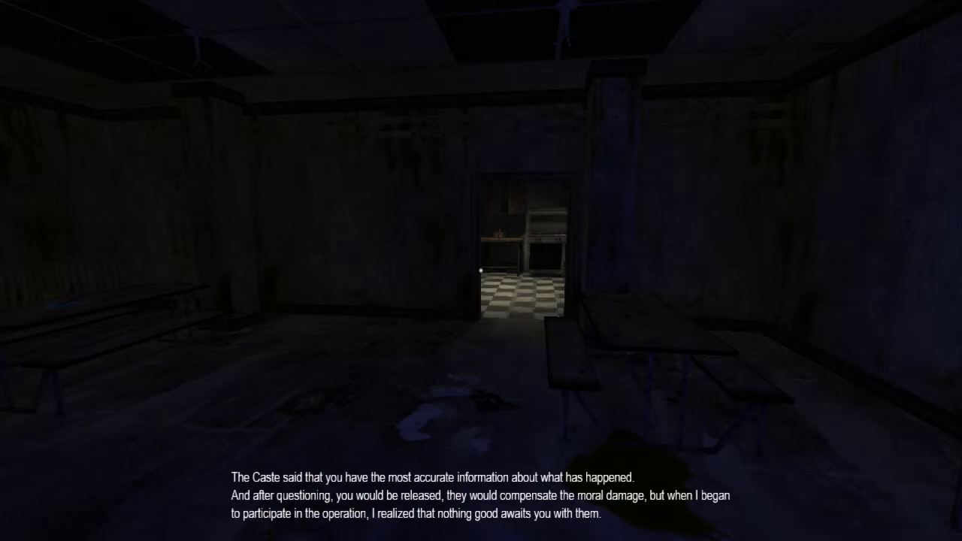
pyautogui.moveTo(481, 270)
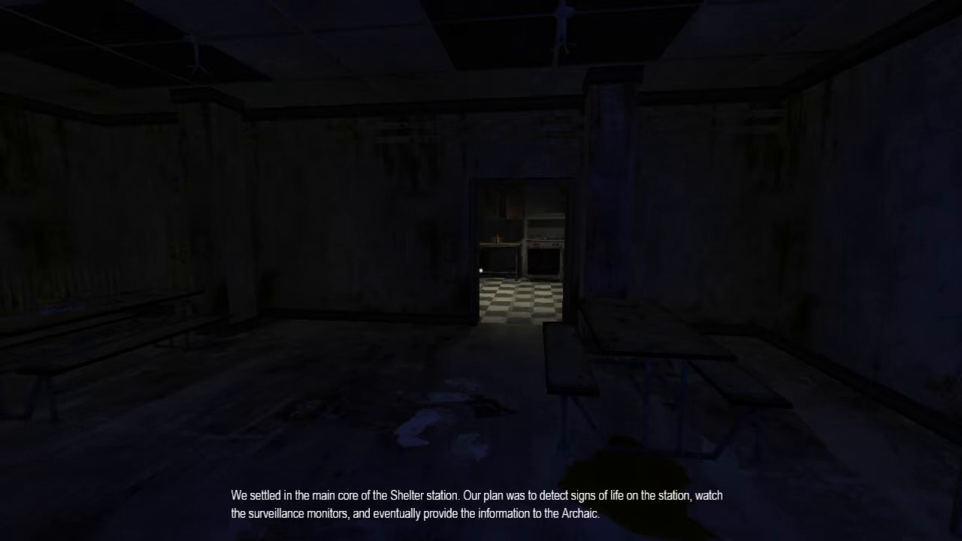
pyautogui.moveTo(481, 271)
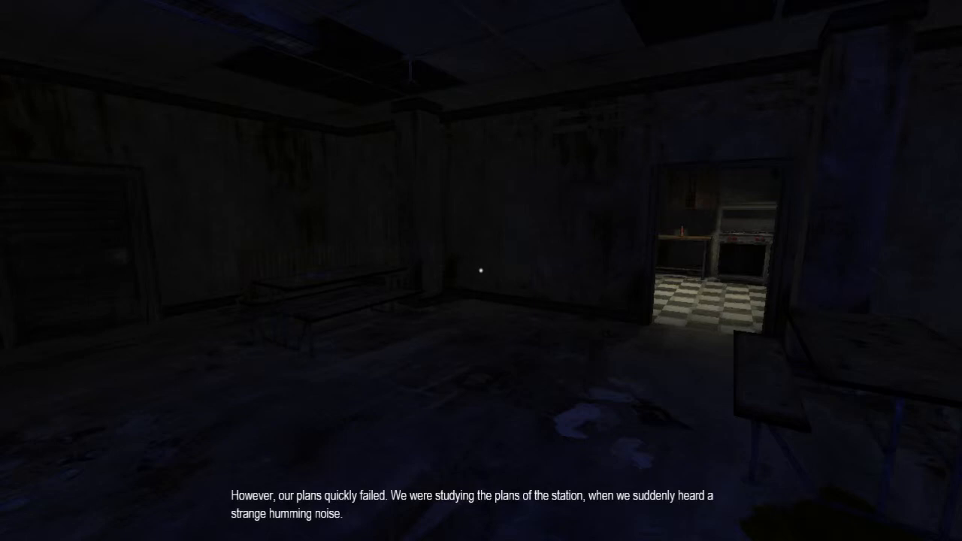
pyautogui.moveTo(481, 271)
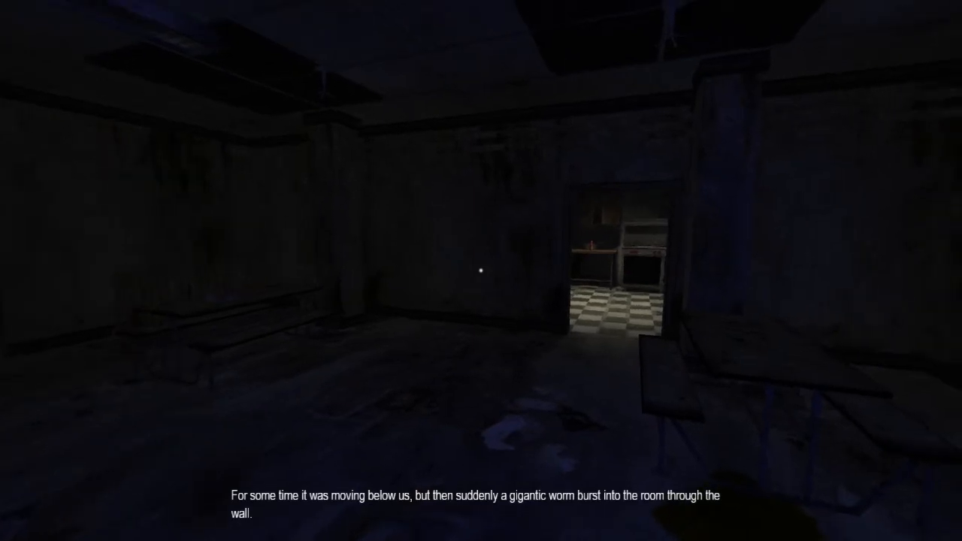
pyautogui.moveTo(481, 271)
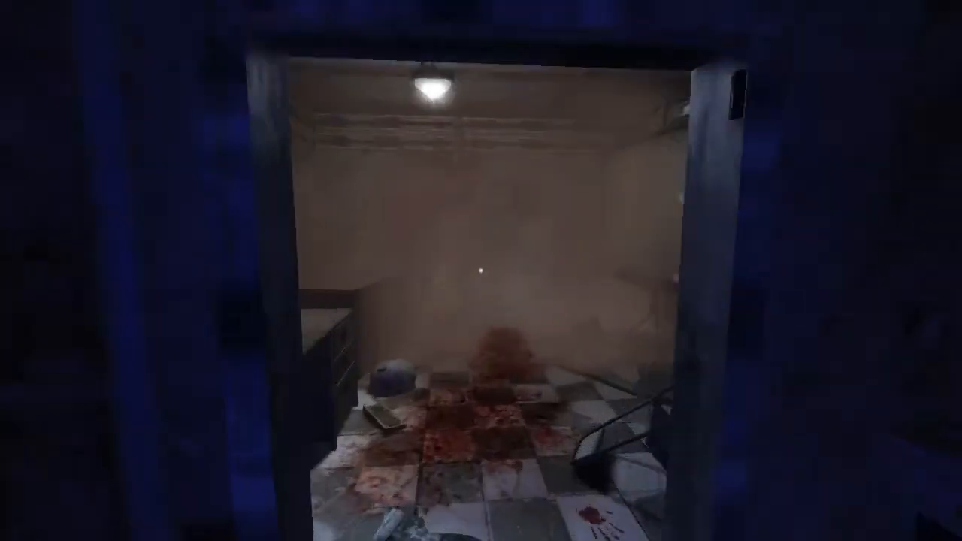
pyautogui.moveTo(481, 270)
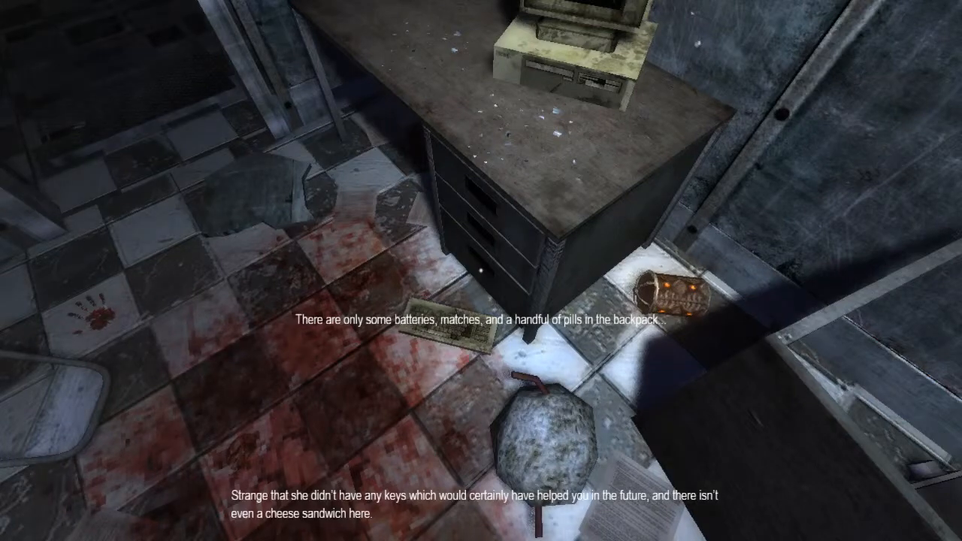
pyautogui.moveTo(481, 270)
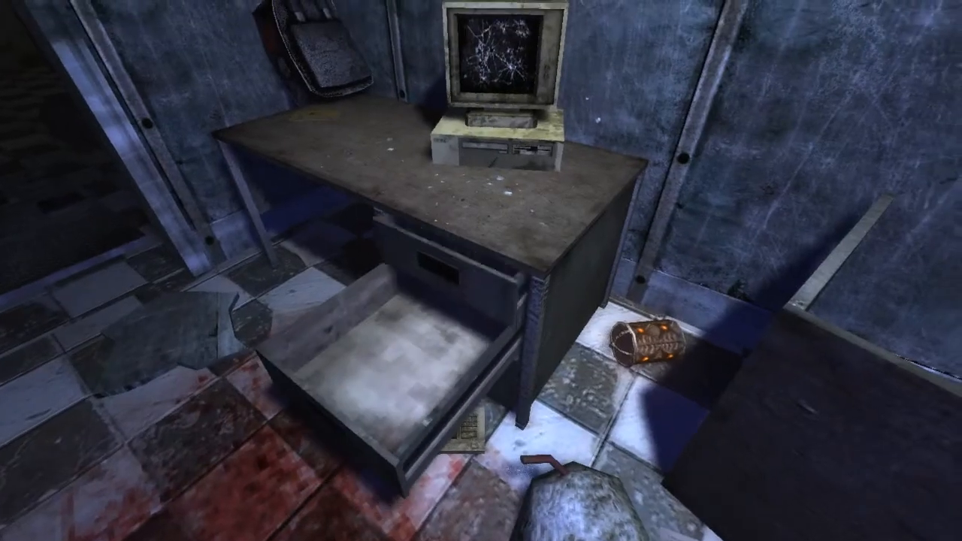
pyautogui.press('Escape')
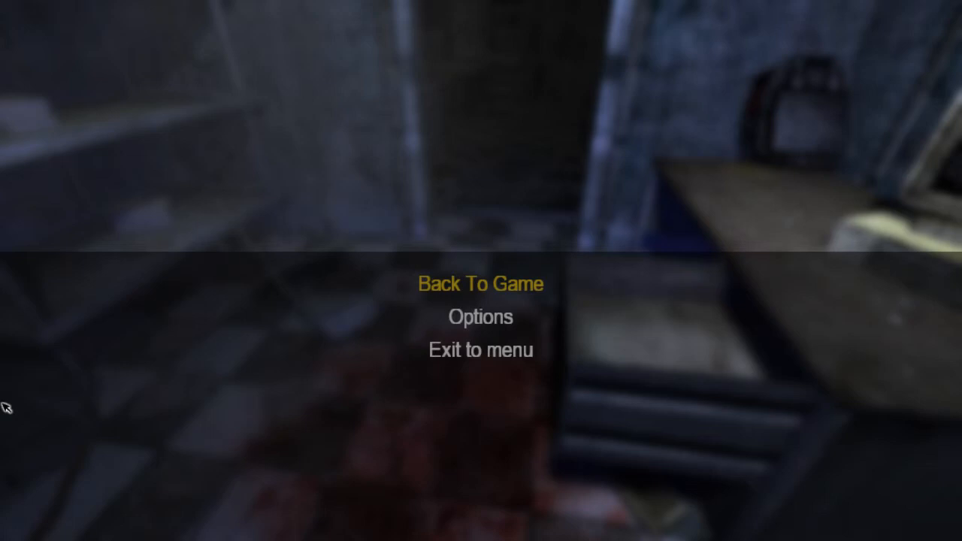
pyautogui.click(479, 283)
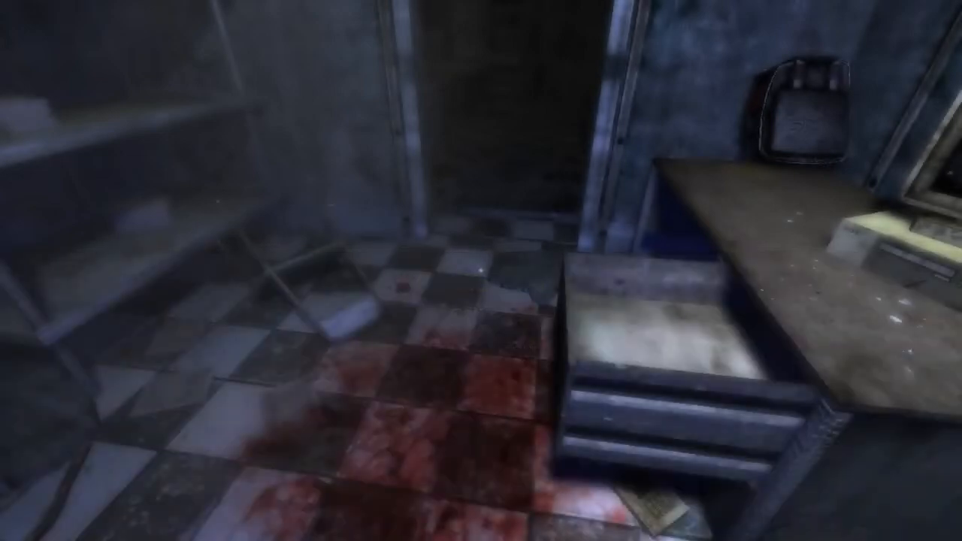
pyautogui.moveTo(480, 271)
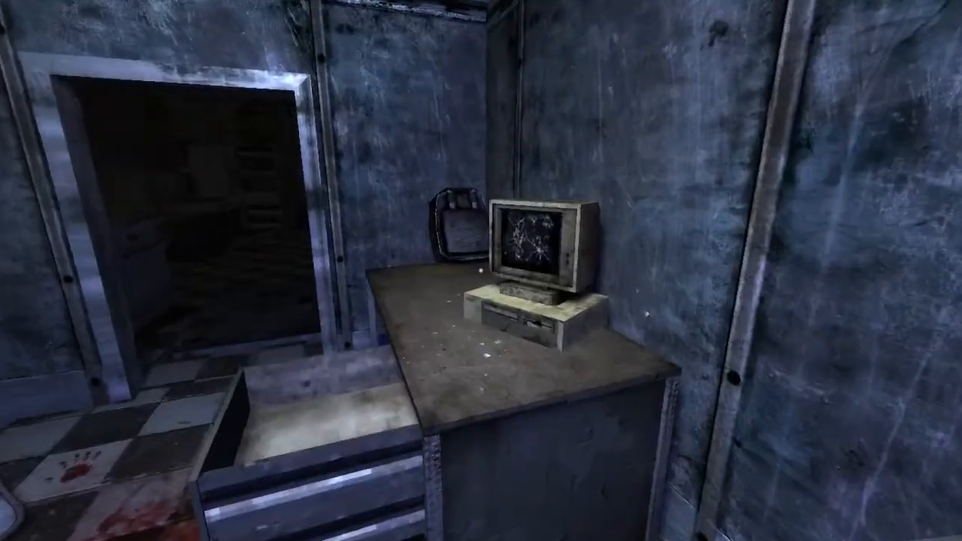
pyautogui.moveTo(481, 270)
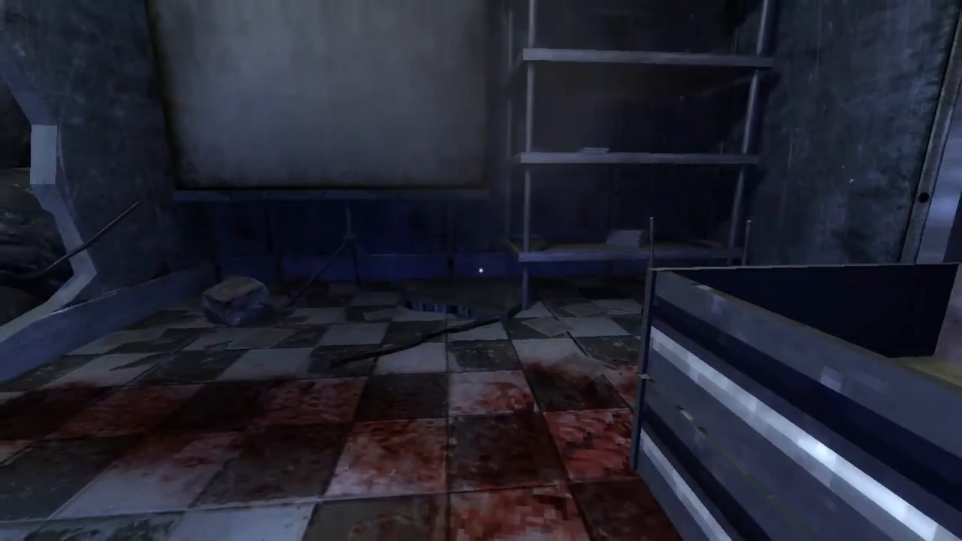
pyautogui.moveTo(481, 270)
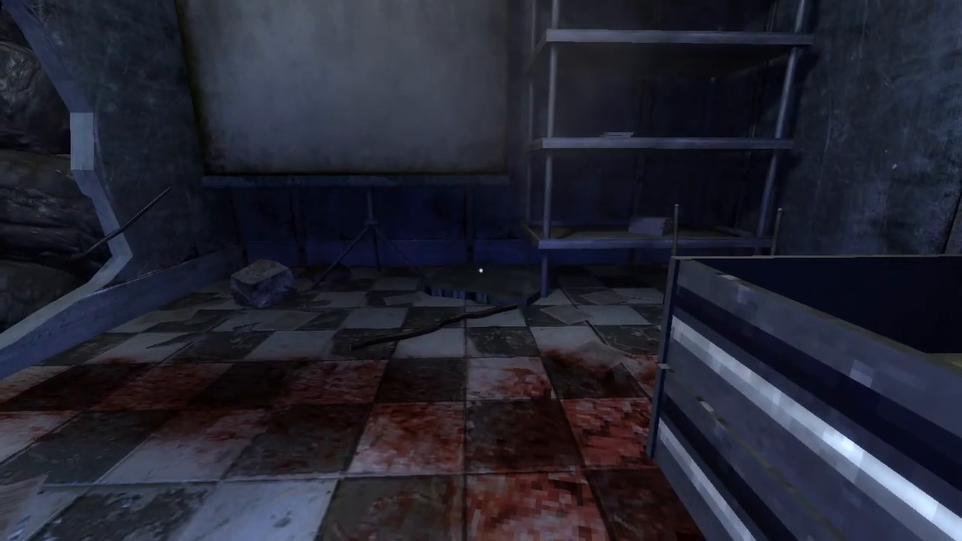
pyautogui.press('Escape')
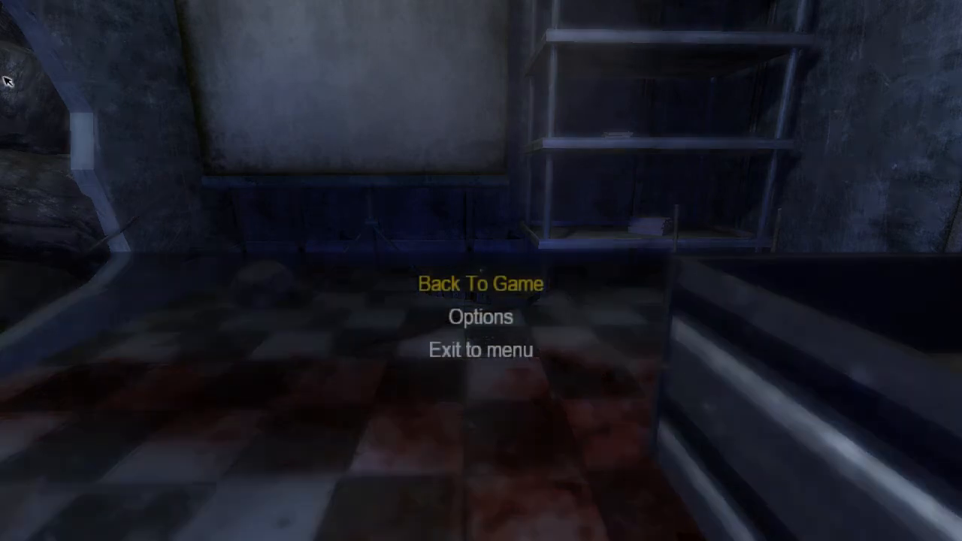